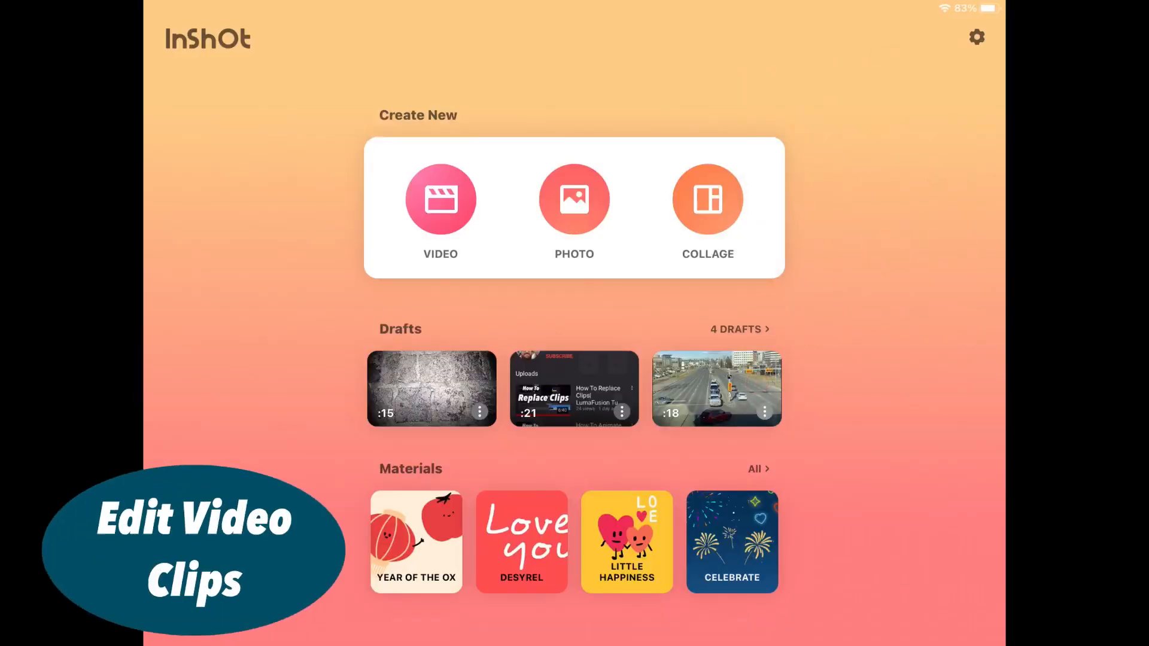
- Create a new video project from the InShot home screen using a bird clip
left_click(440, 213)
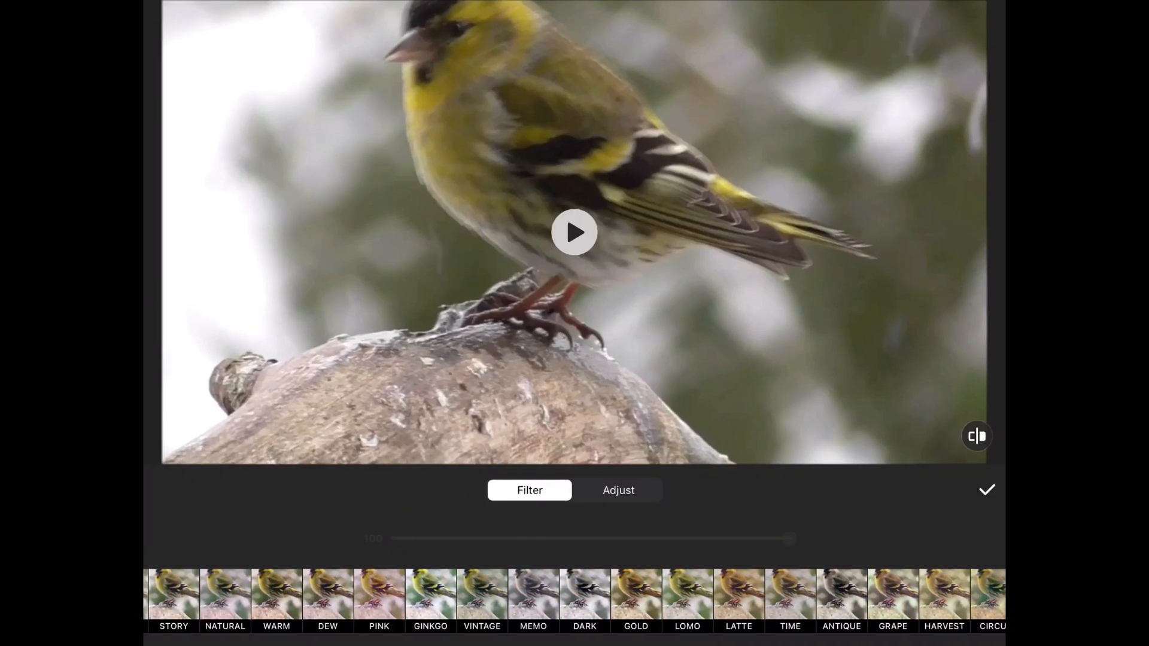
- Apply the MEMO black-and-white filter to the bird clip and save that version
scroll("left", 3)
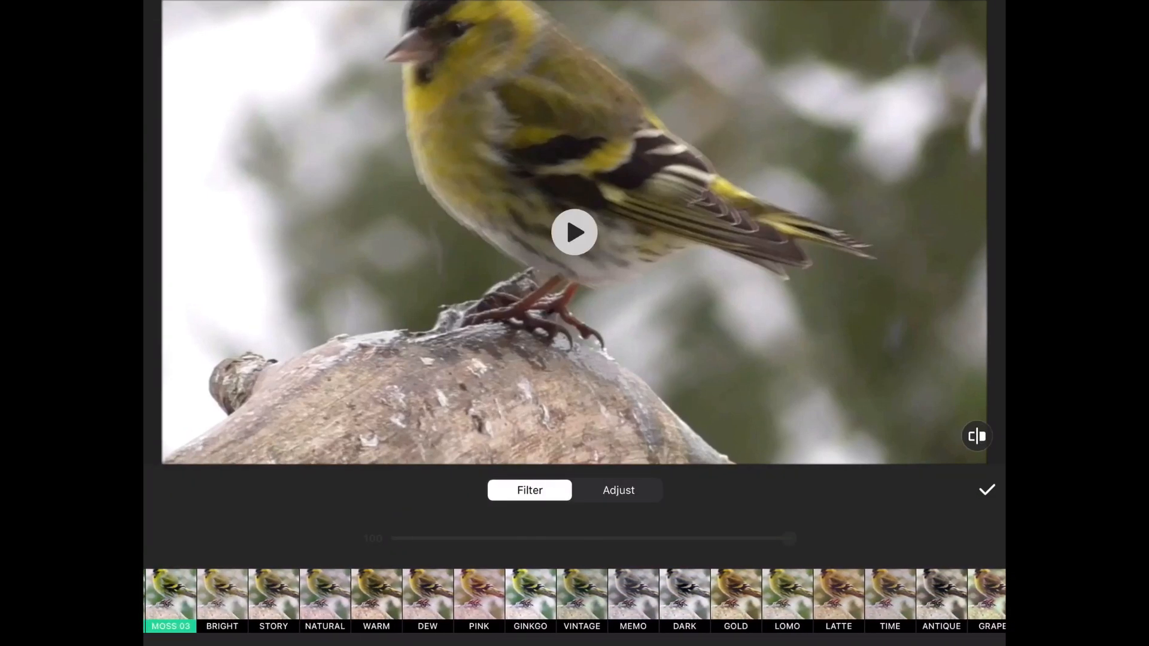
left_click(633, 597)
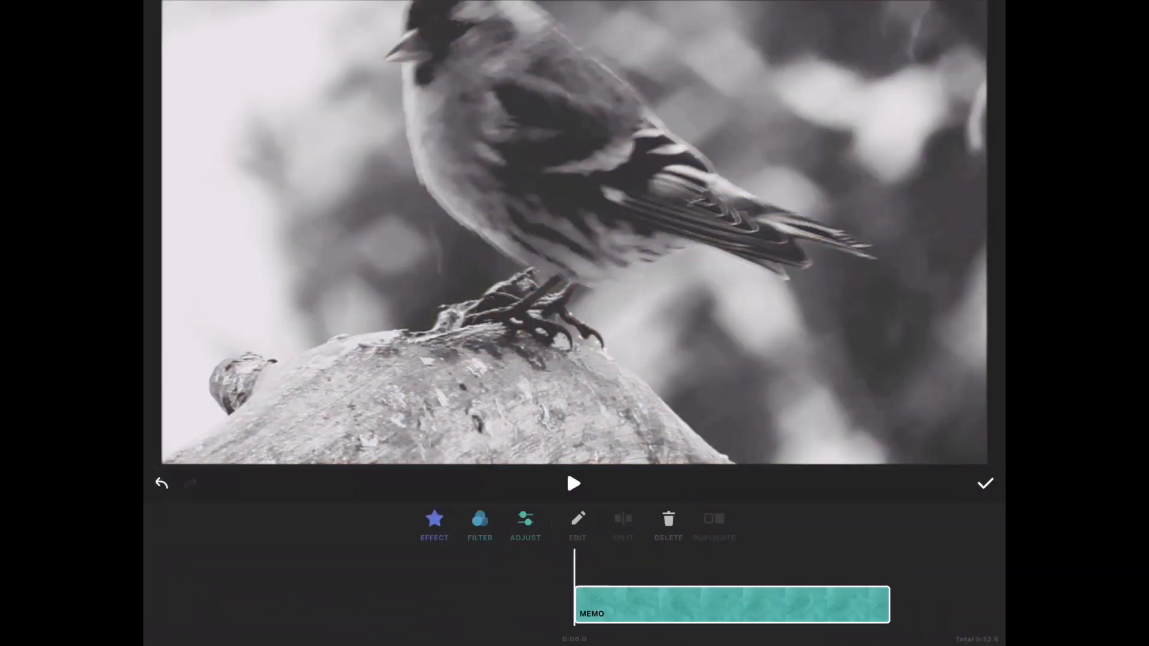
left_click(985, 20)
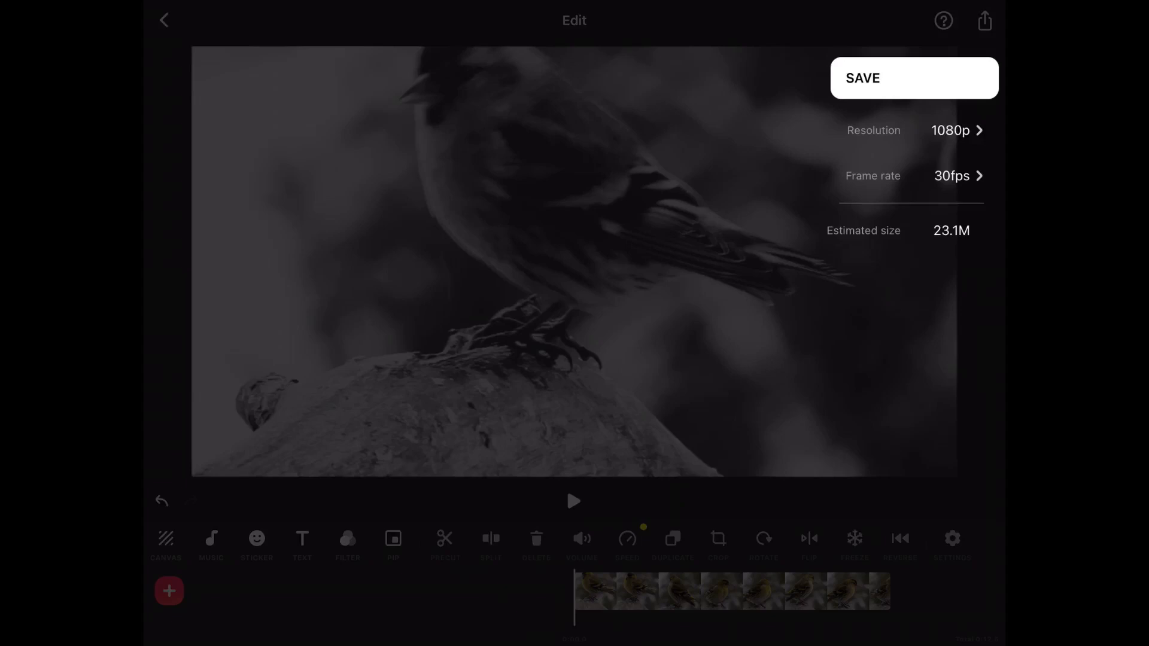
left_click(914, 78)
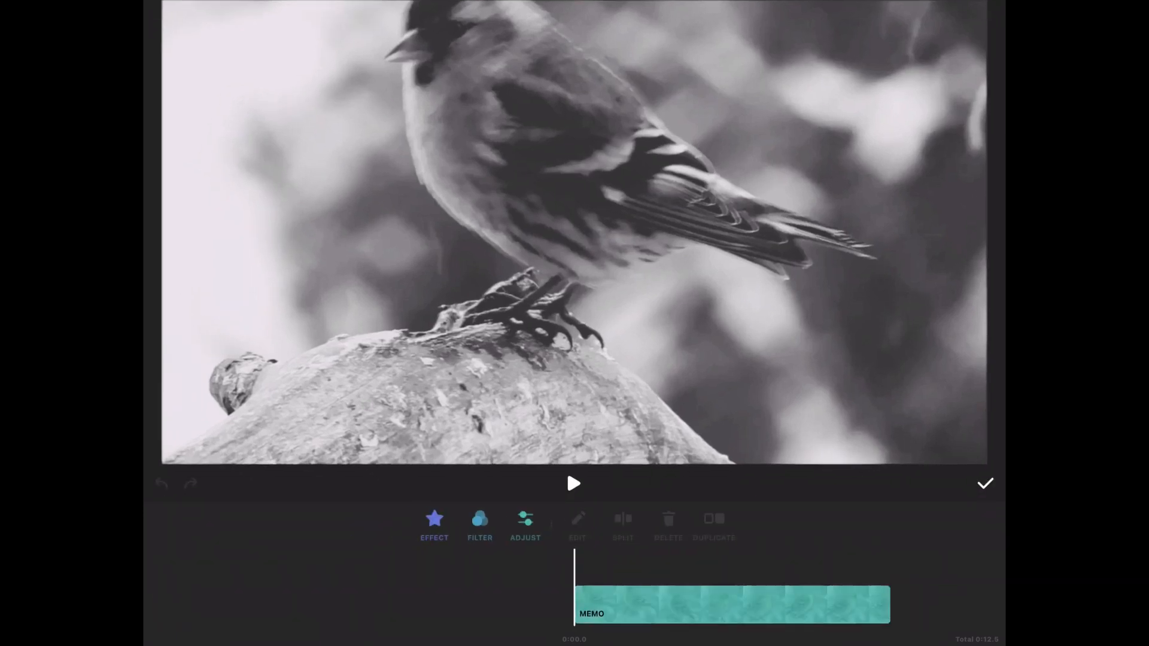
- Create and save dark and sepia filtered versions of the bird clip
left_click(479, 526)
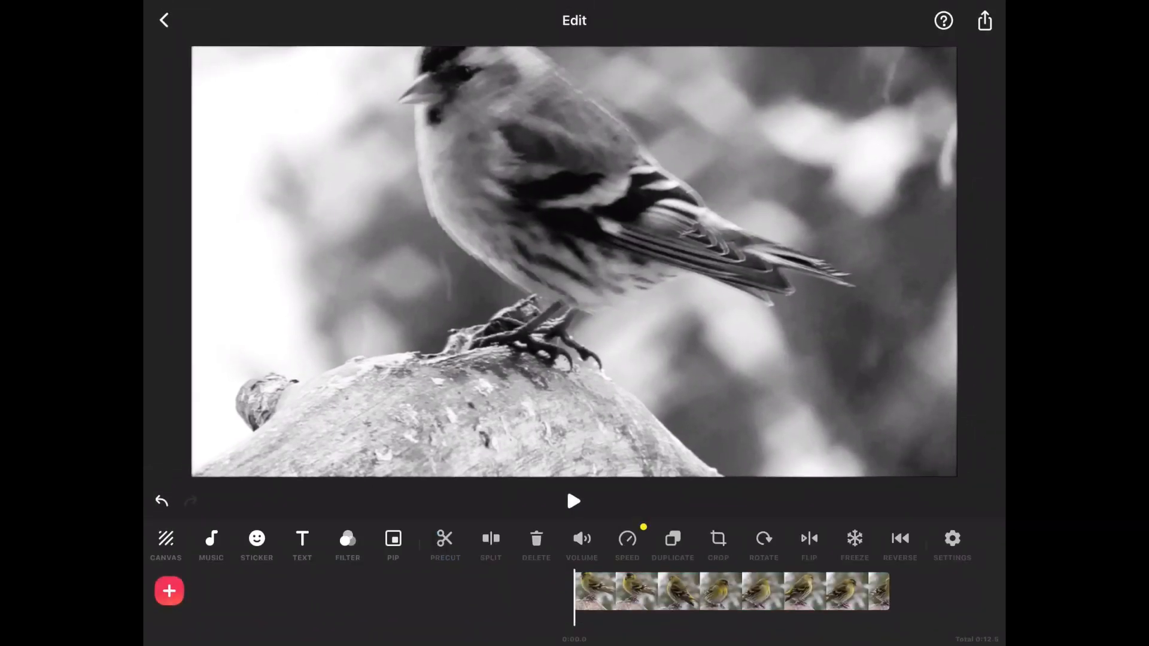
left_click(984, 20)
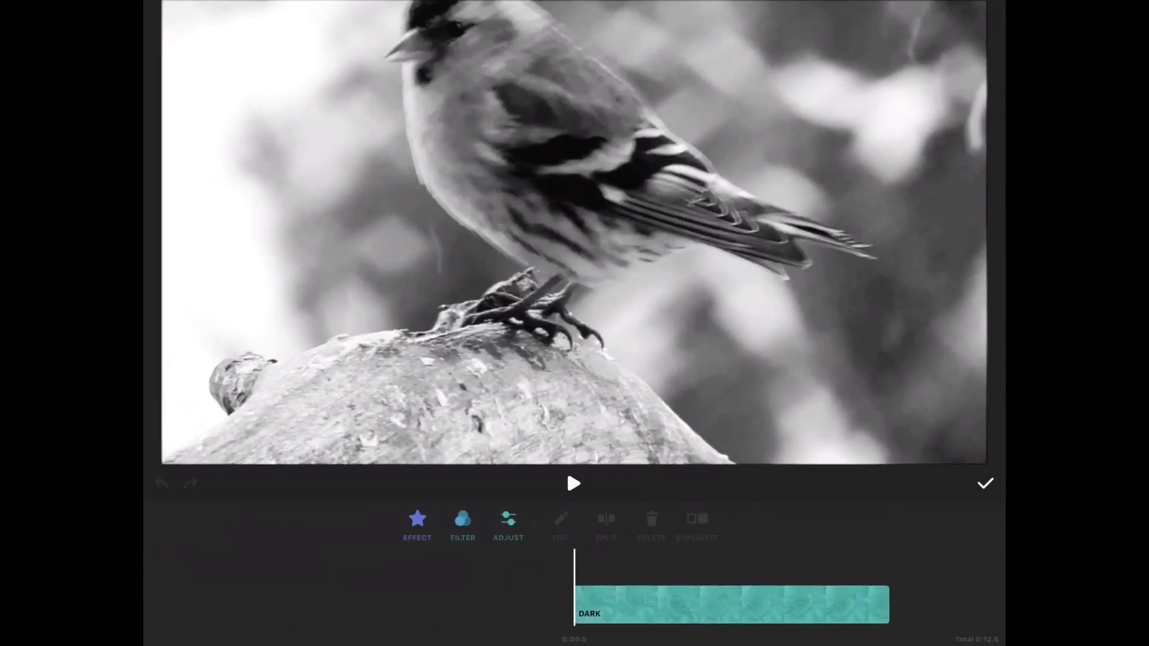
left_click(463, 526)
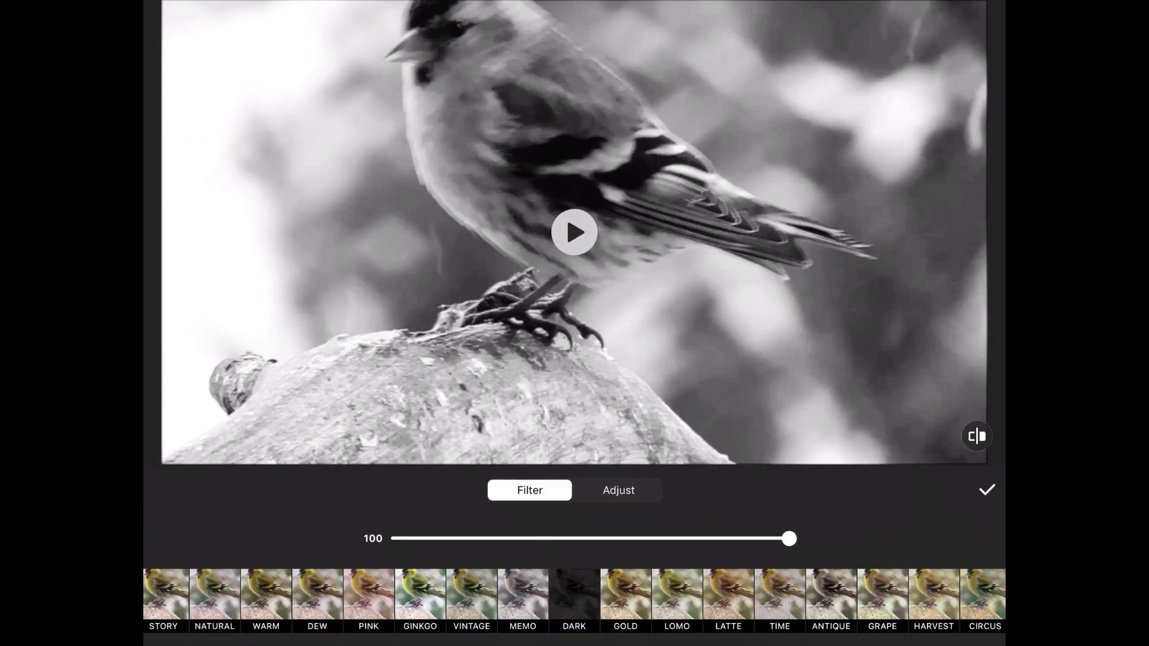
left_click(987, 490)
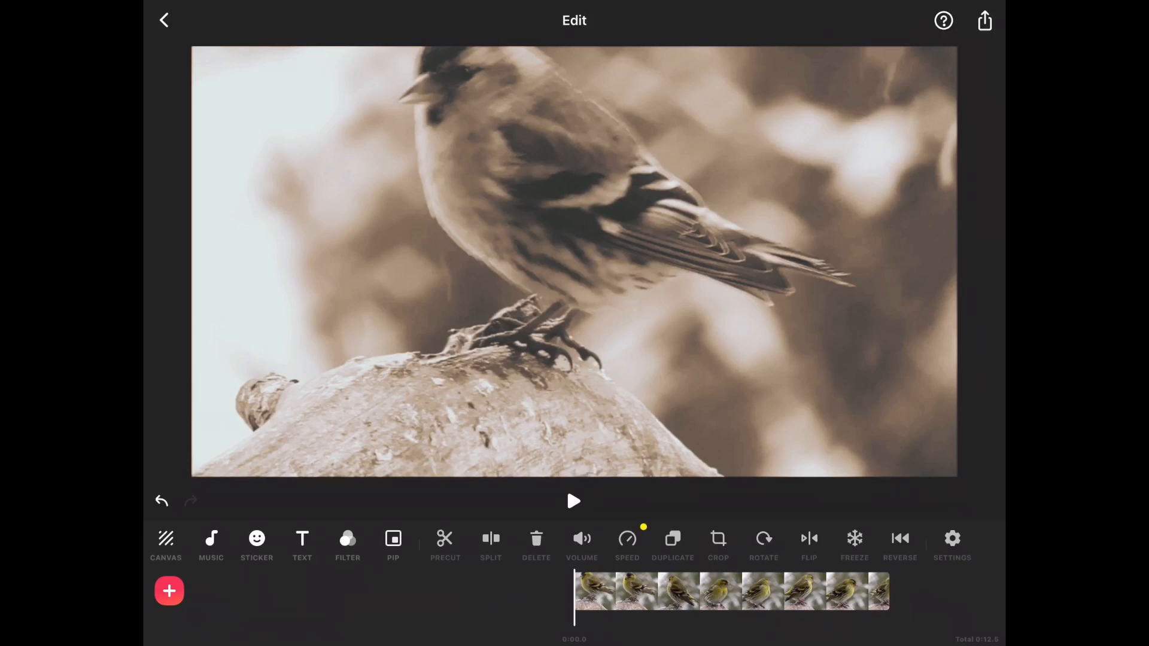
left_click(984, 21)
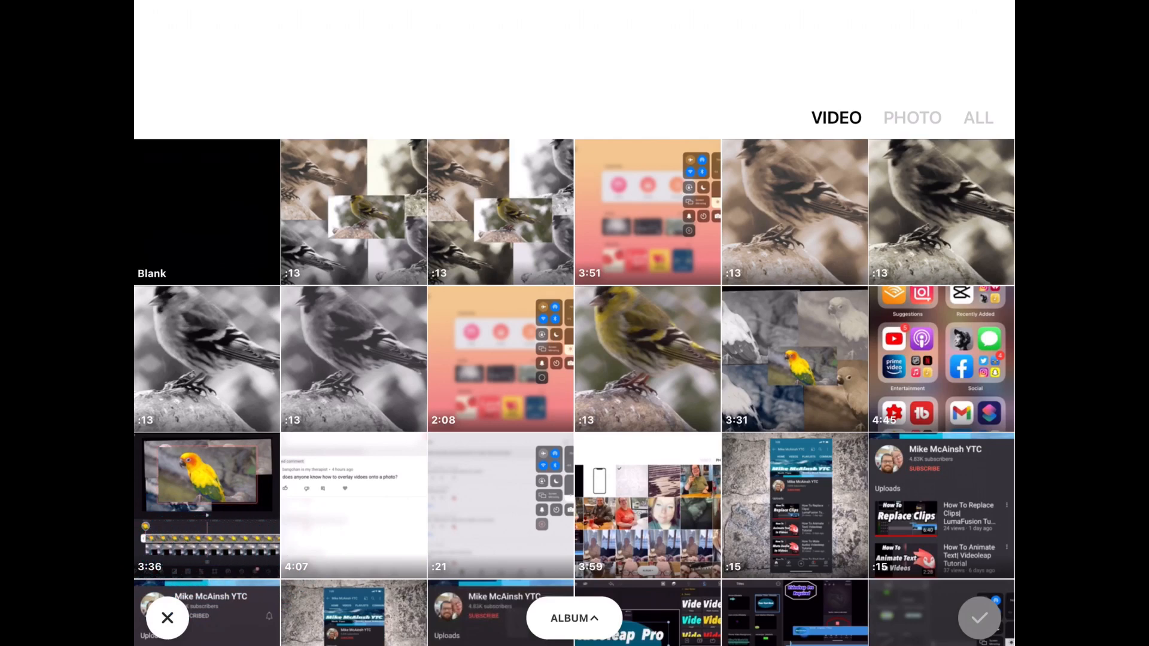
- Start a project from the sepia bird clip and bring up the 16:9 canvas options
left_click(794, 212)
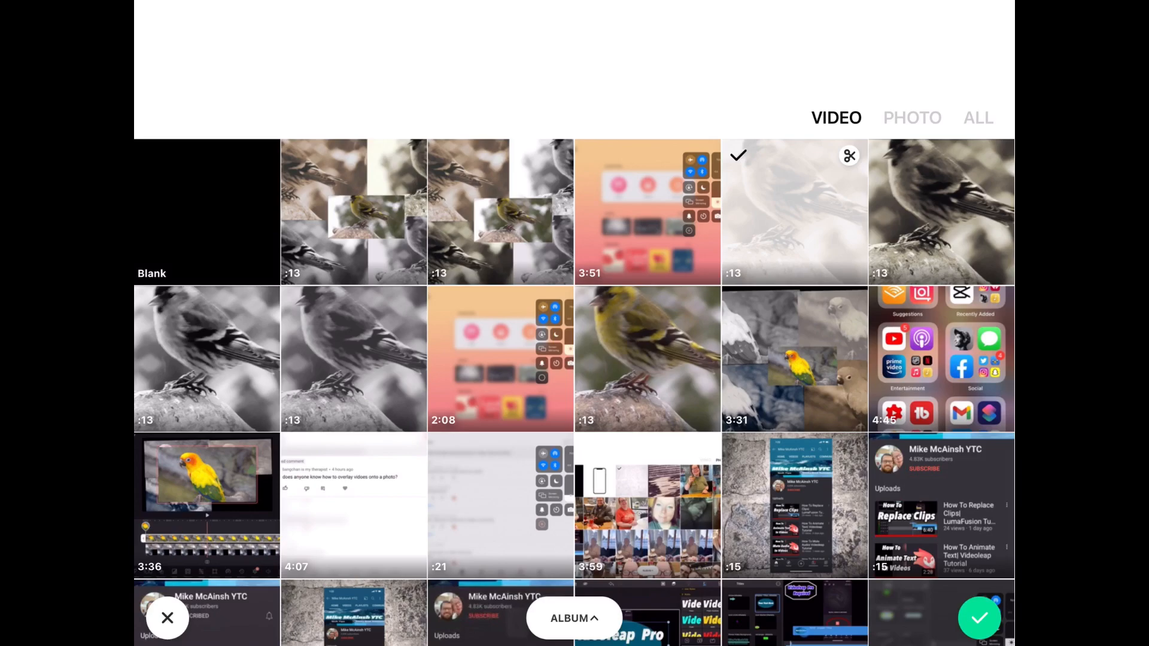
left_click(167, 617)
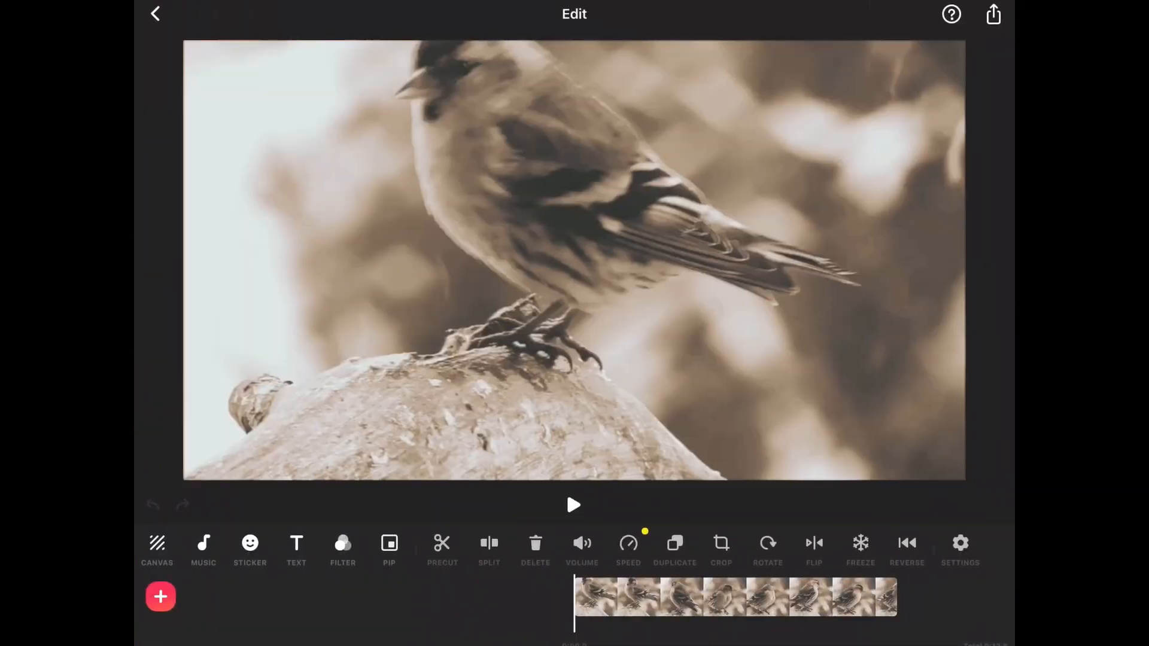
left_click(156, 548)
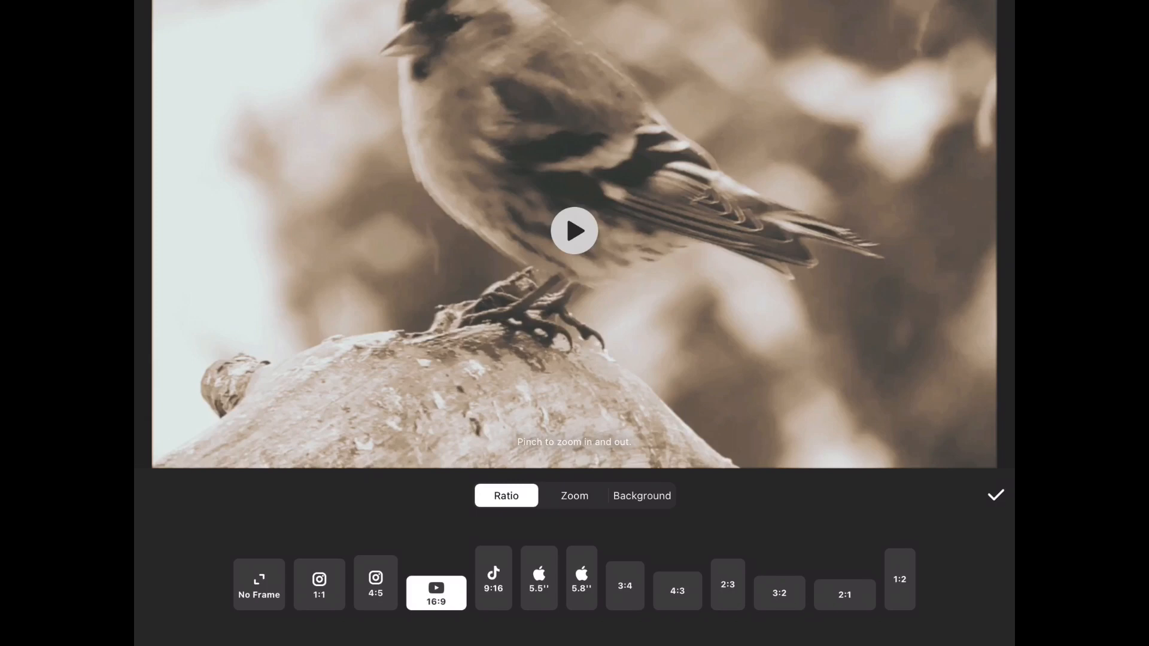
- Zoom the sepia clip to -50 in the top-left quarter, then add another clip as an overlay
left_click(574, 495)
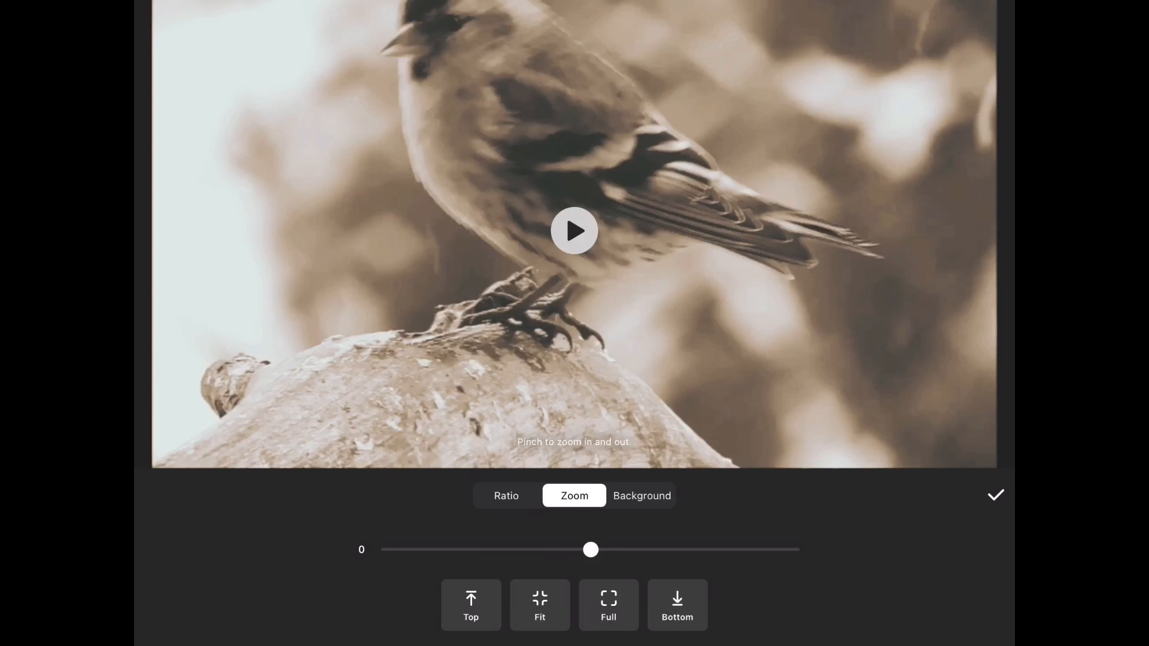
left_click(539, 606)
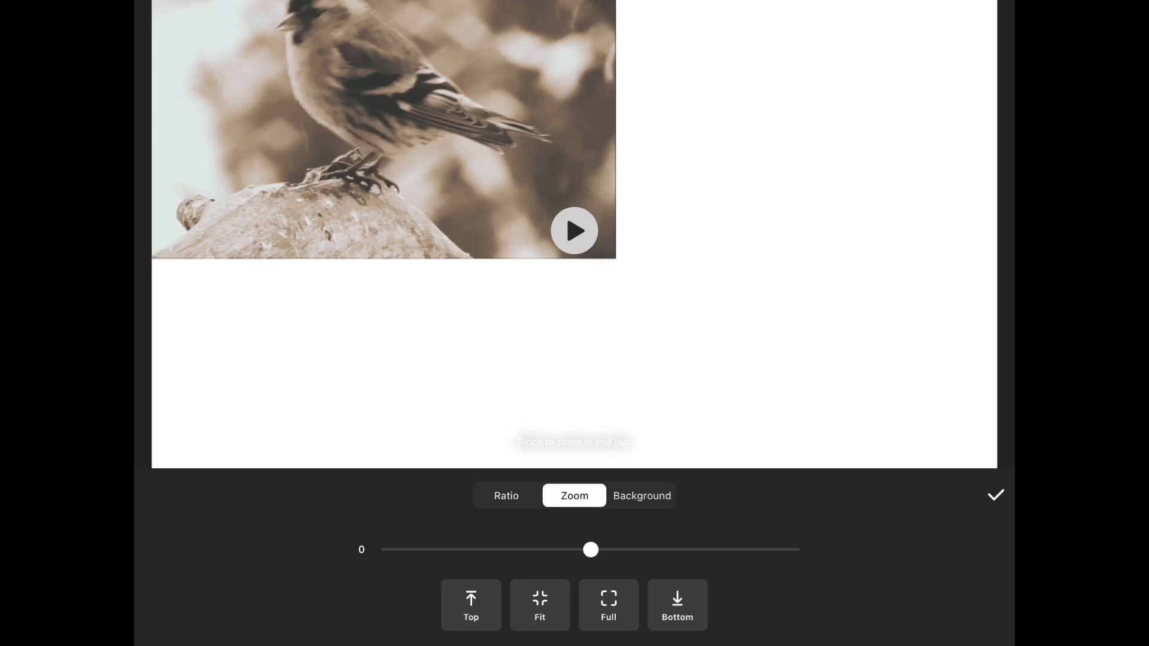
left_click(995, 495)
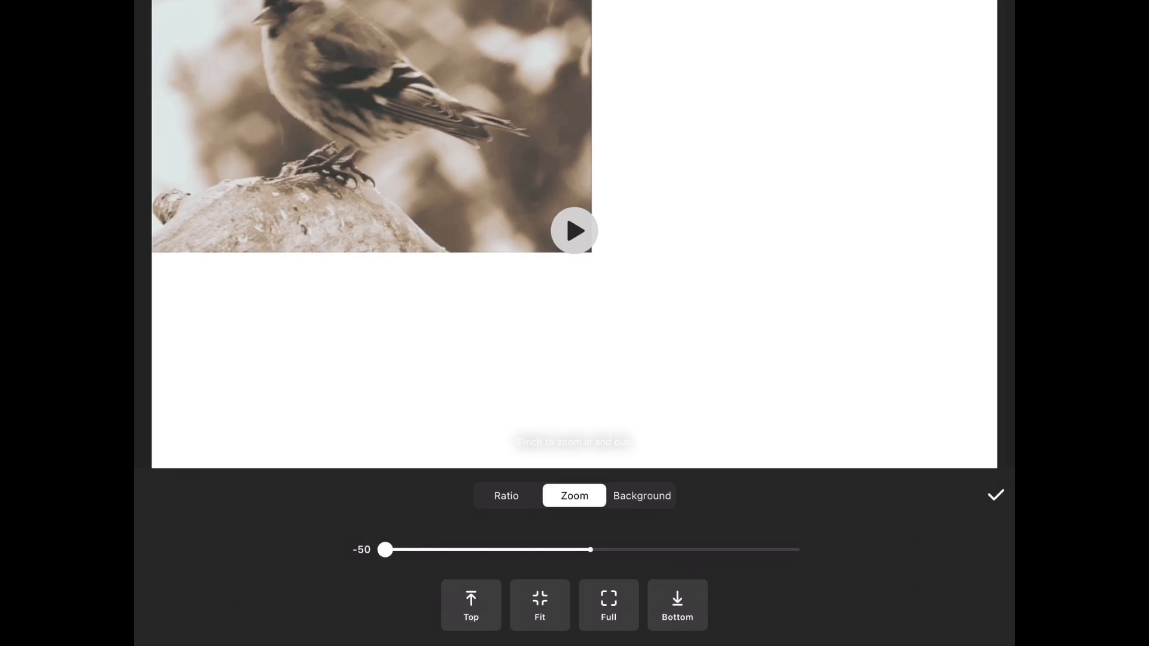
left_click(995, 495)
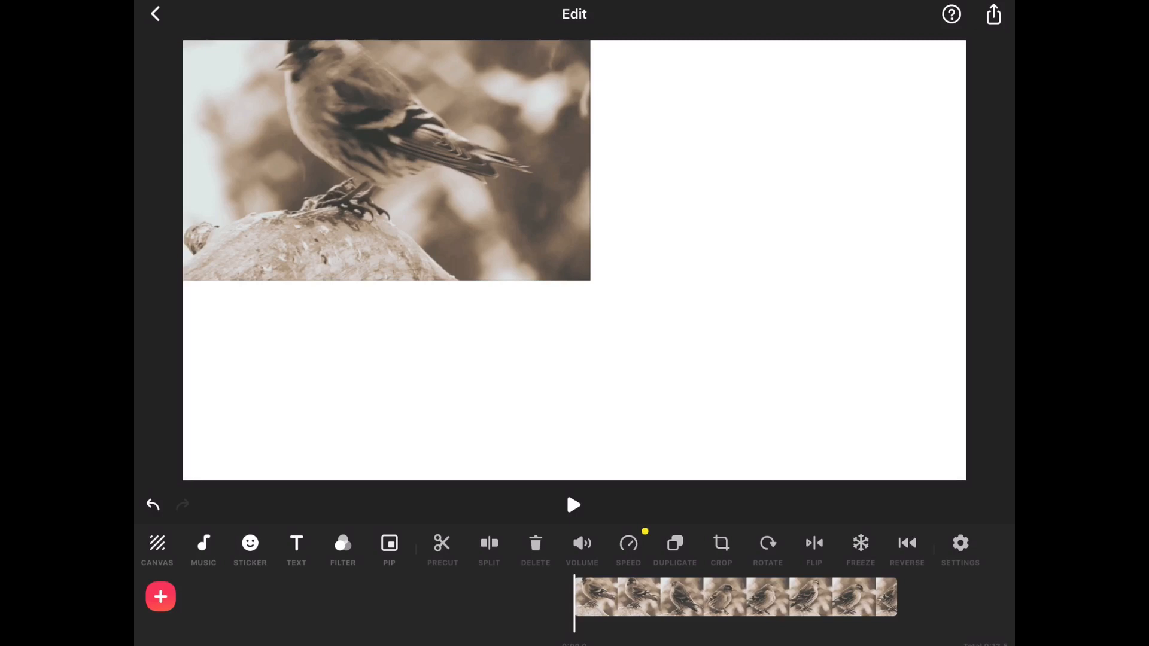
left_click(160, 597)
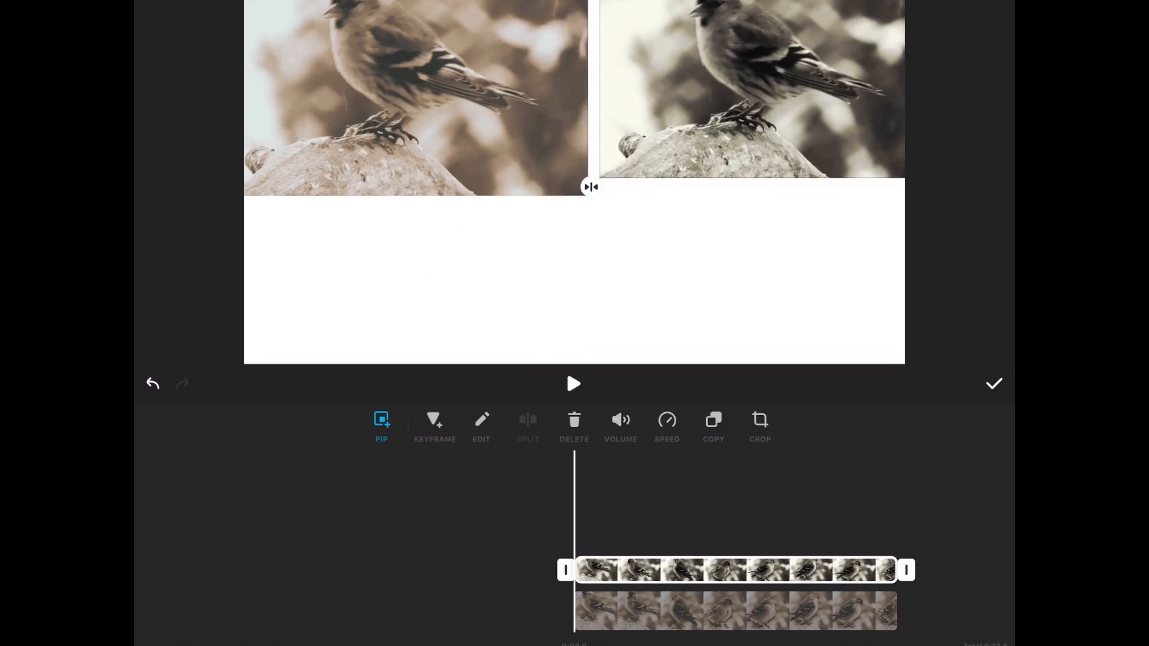
- Drag the second filtered bird copy into the top-right quarter
left_click_drag(590, 187, 582, 205)
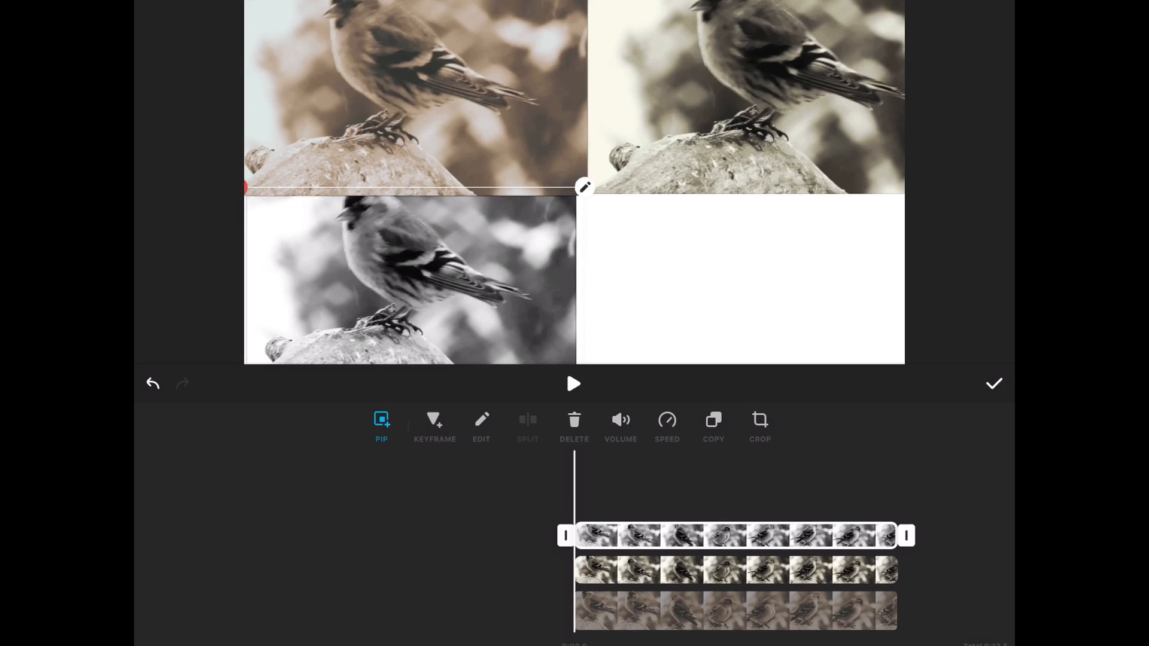
- Add a grey bird clip overlay to fill the empty bottom-right quarter
left_click(381, 419)
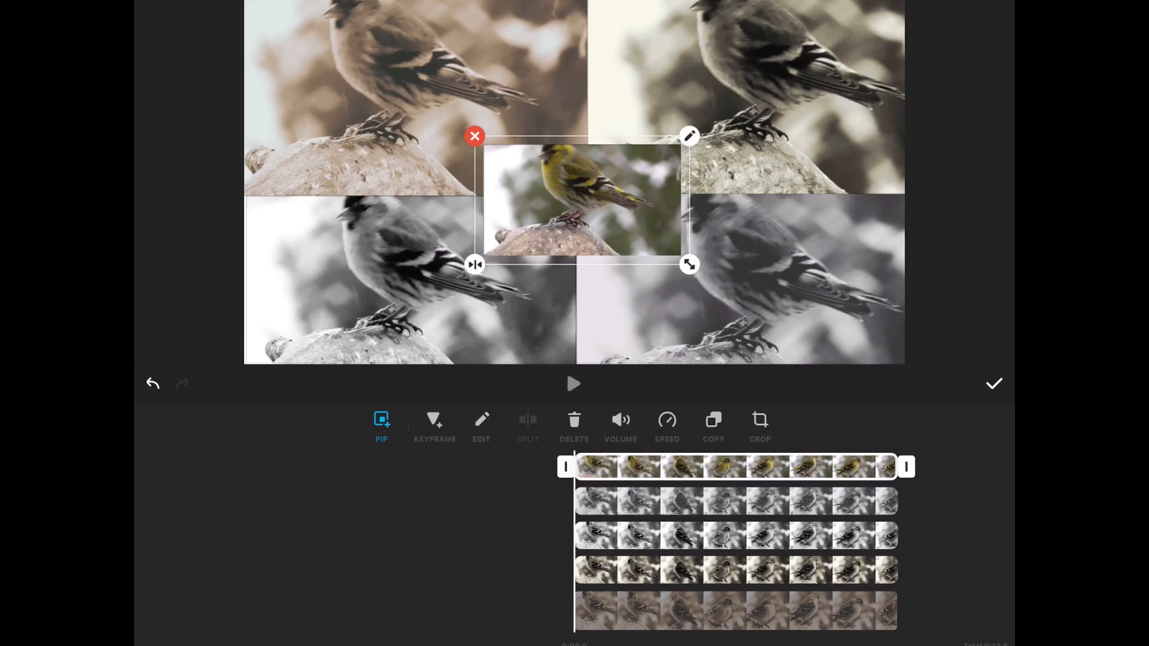
- Play back the four-quarter grid with its central colour clip, then finish the overlay arrangement
left_click(574, 383)
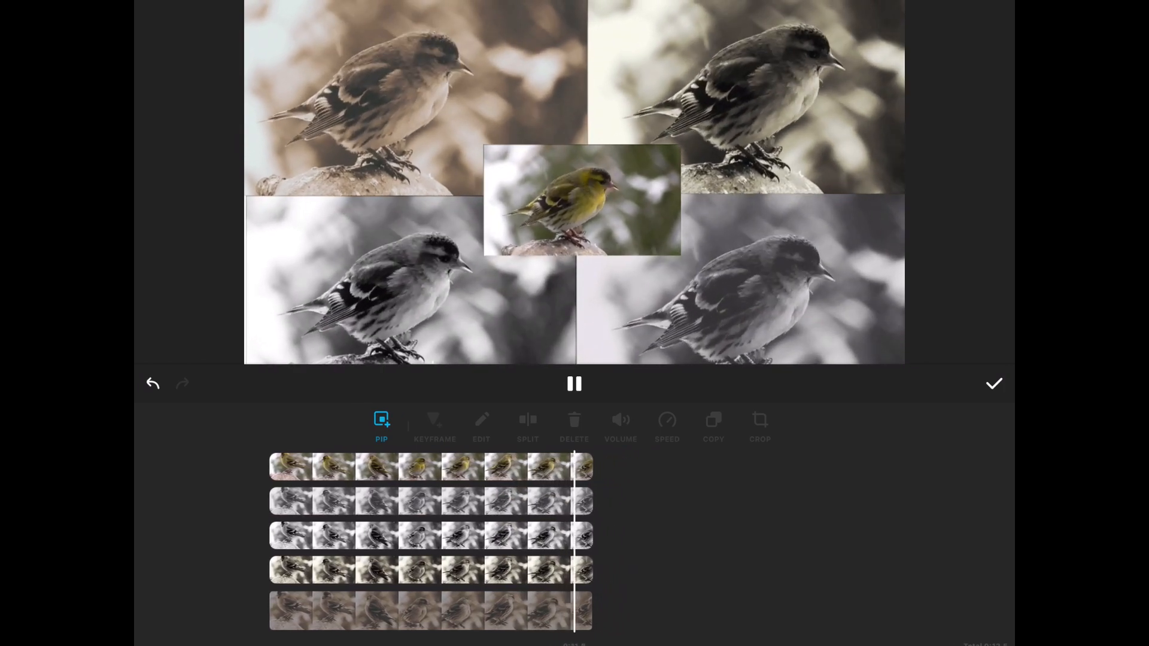
left_click(574, 383)
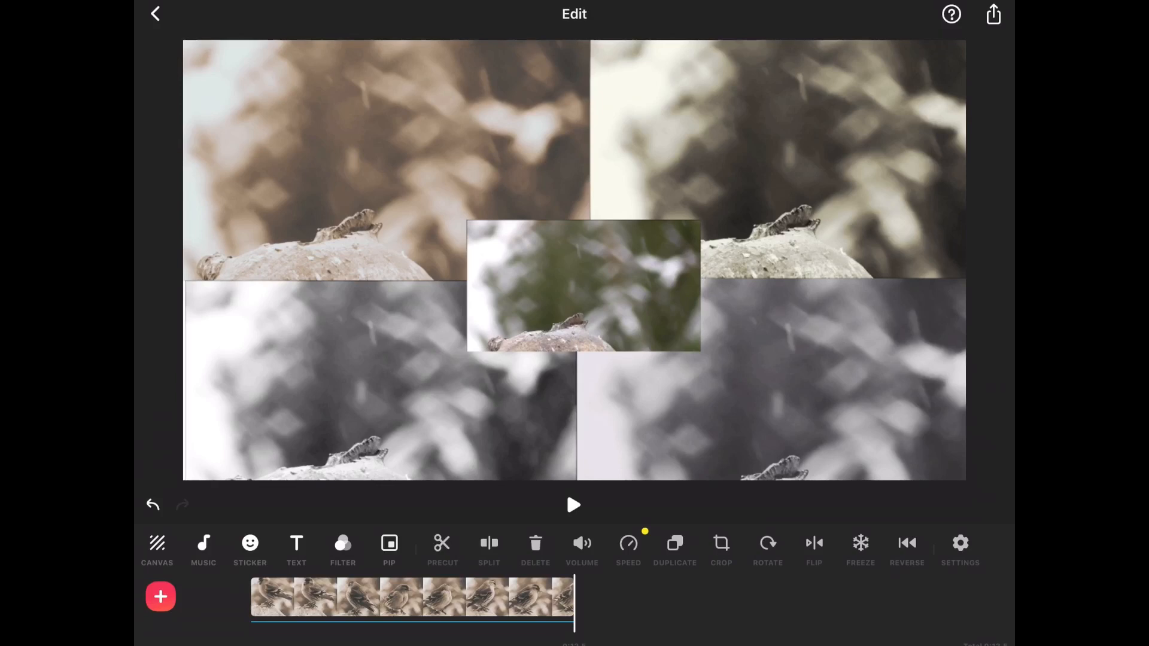
- Save the five-clip bird collage video to start the export
left_click(574, 506)
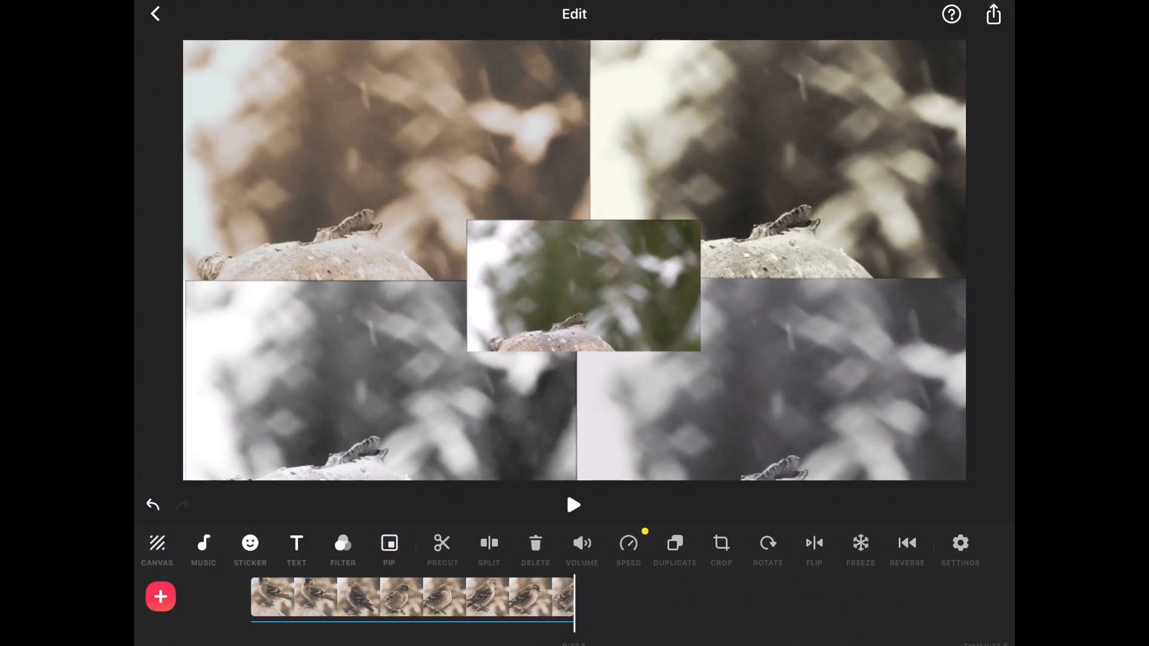
left_click(993, 13)
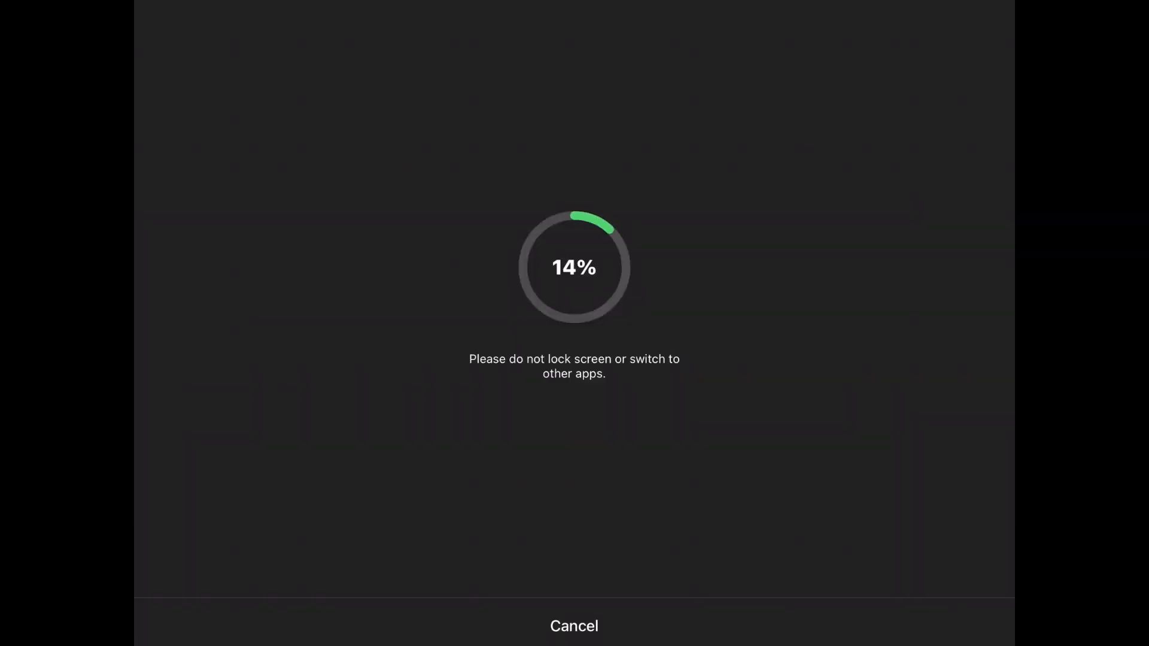